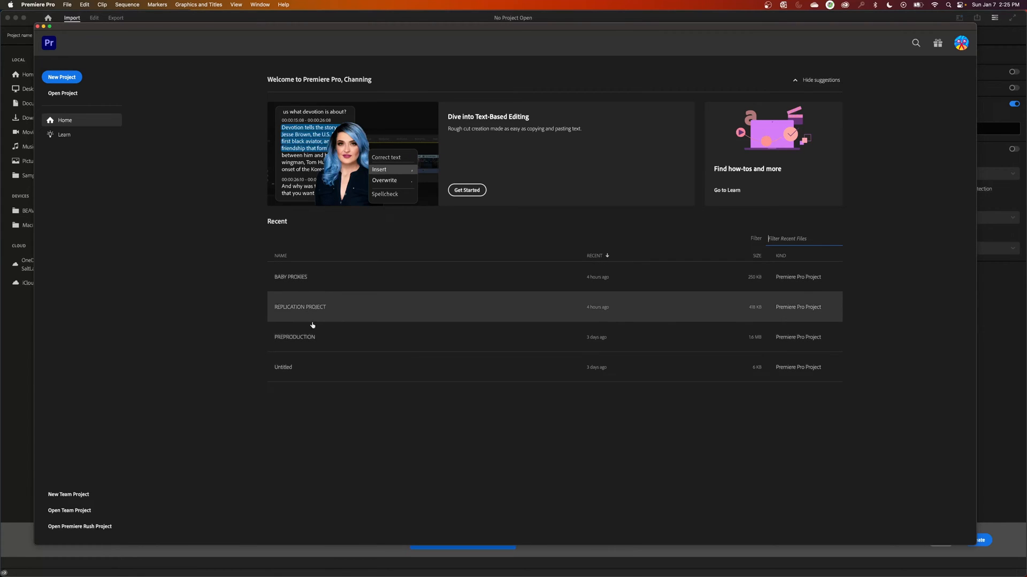
{"action": "double_click", "coordinate": [299, 307]}
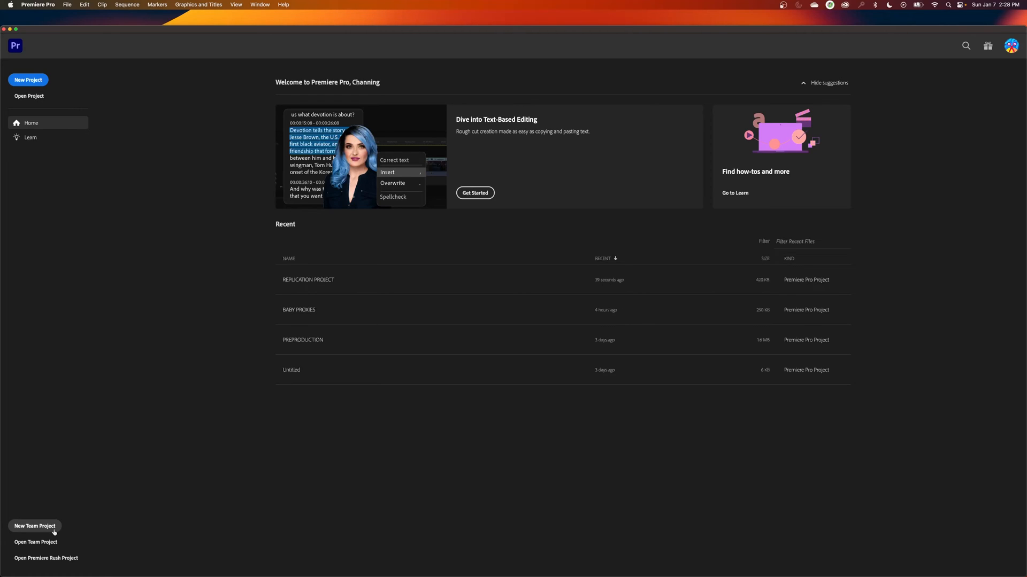
{"action": "mouse_move", "coordinate": [45, 558]}
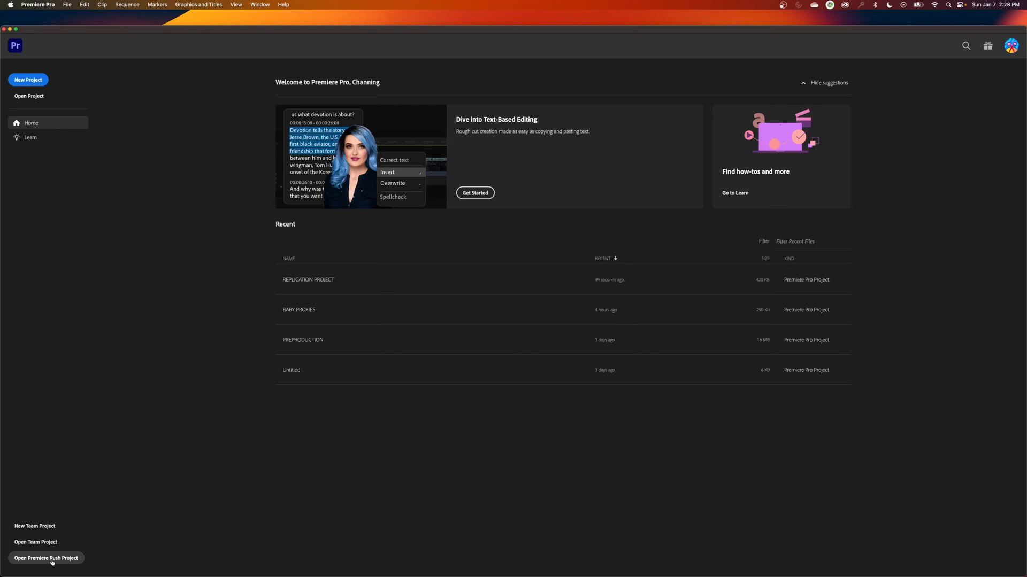
{"action": "mouse_move", "coordinate": [220, 327]}
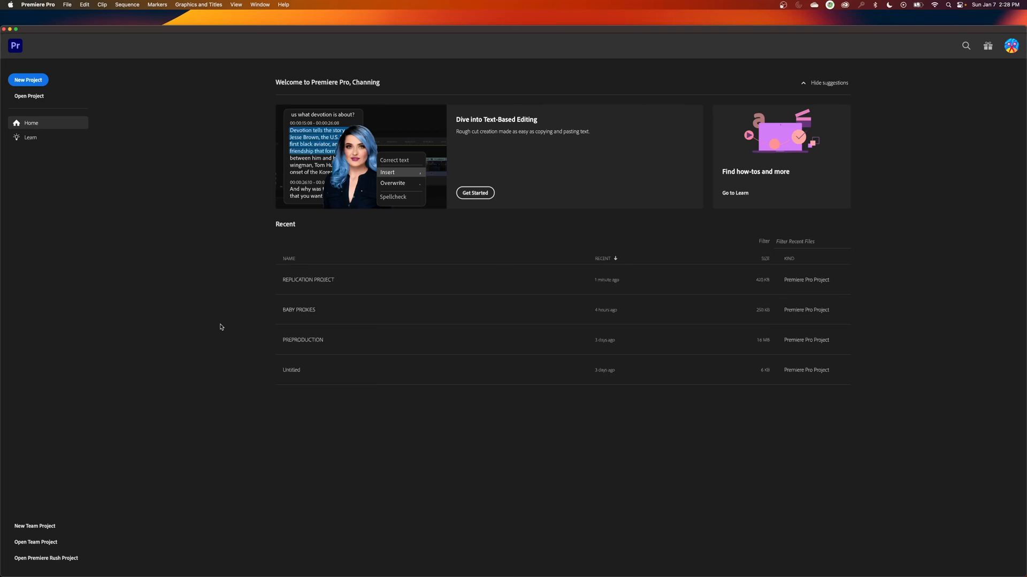